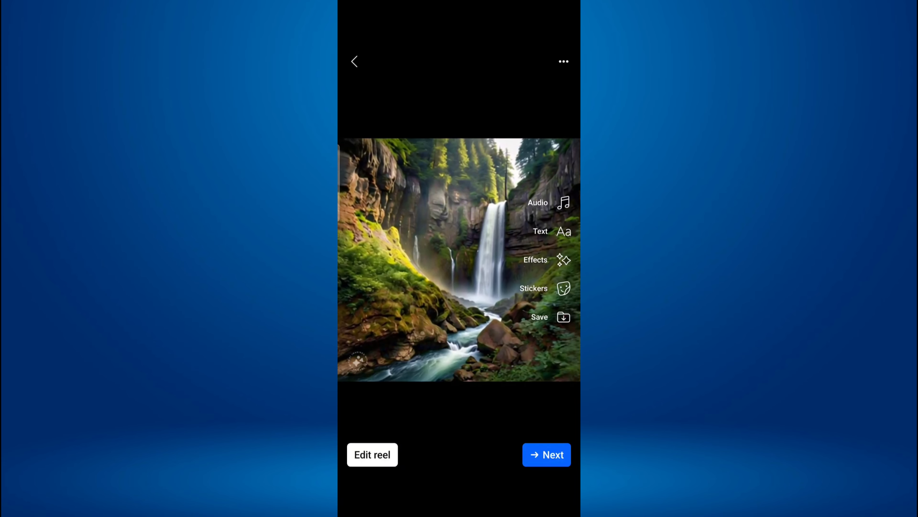
Leave the waterfall reel preview and land on the Android home screen
click(546, 454)
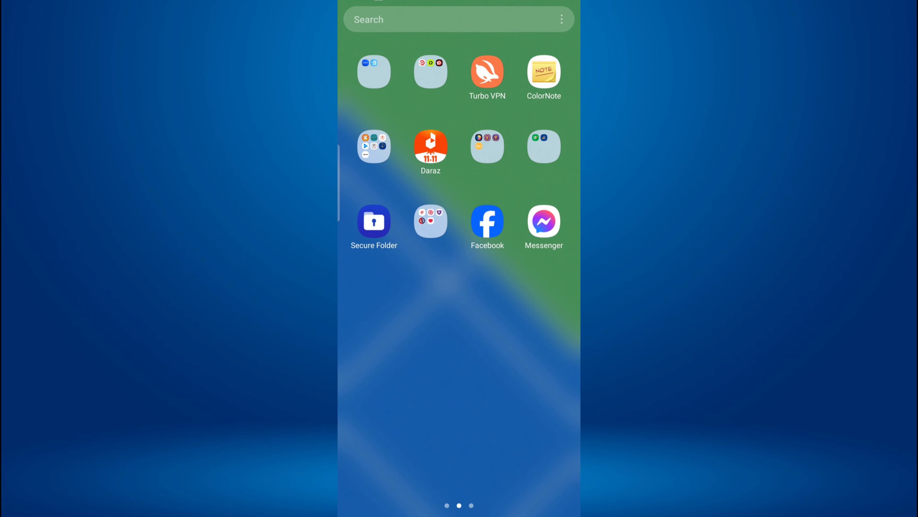
Launch Facebook from the home screen and bring up its account Menu page
click(487, 221)
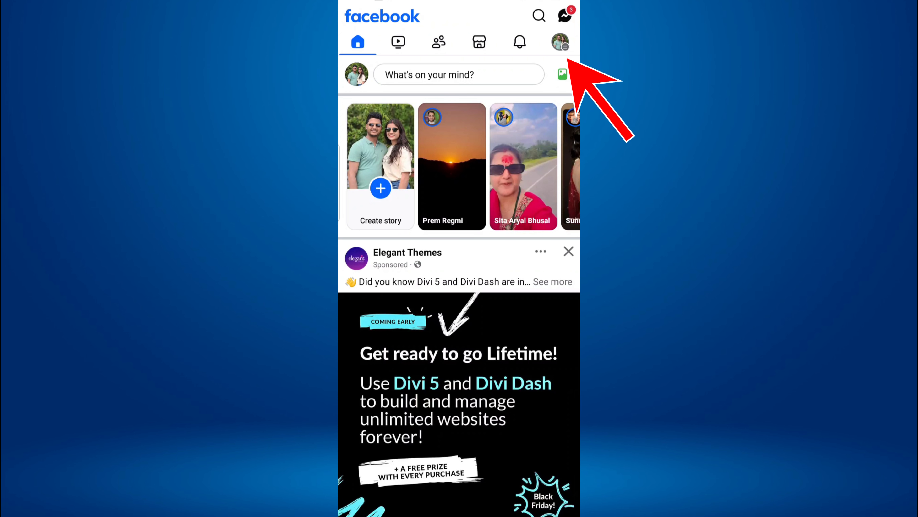
click(558, 42)
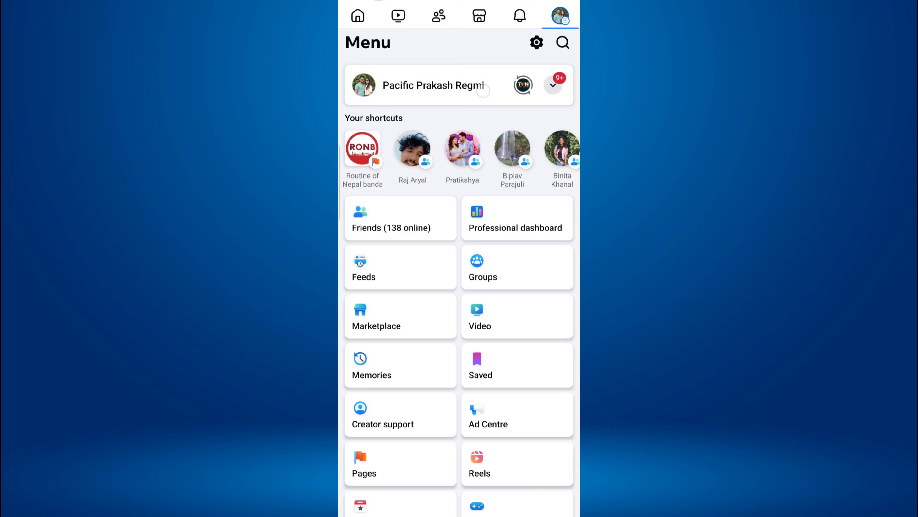
Go to my profile page and browse its Reels tab showing the existing reels
click(435, 85)
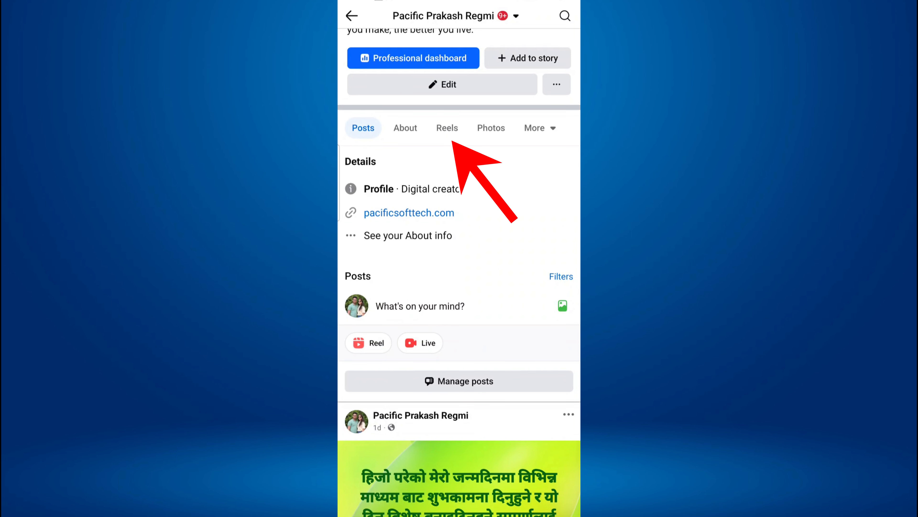
click(446, 128)
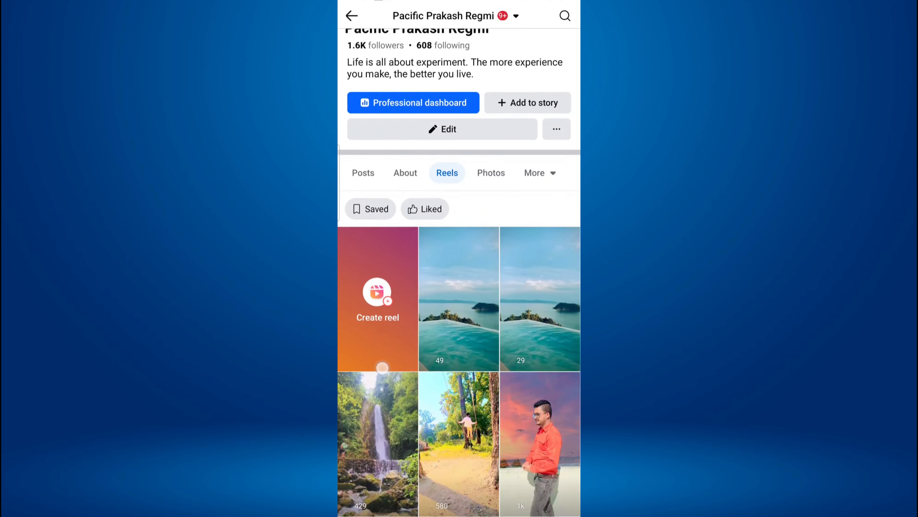
scroll(up, 3)
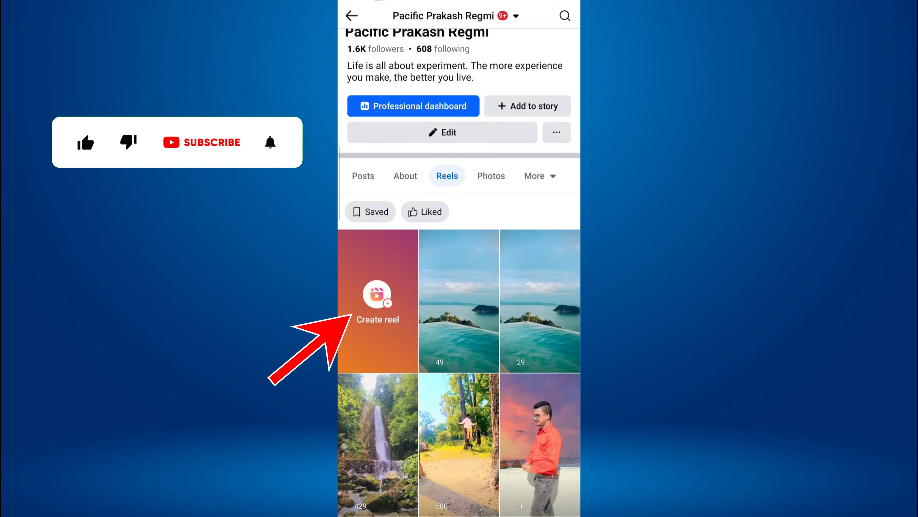
Start a new reel with the waterfall clip, reaching its Reel settings screen
click(378, 300)
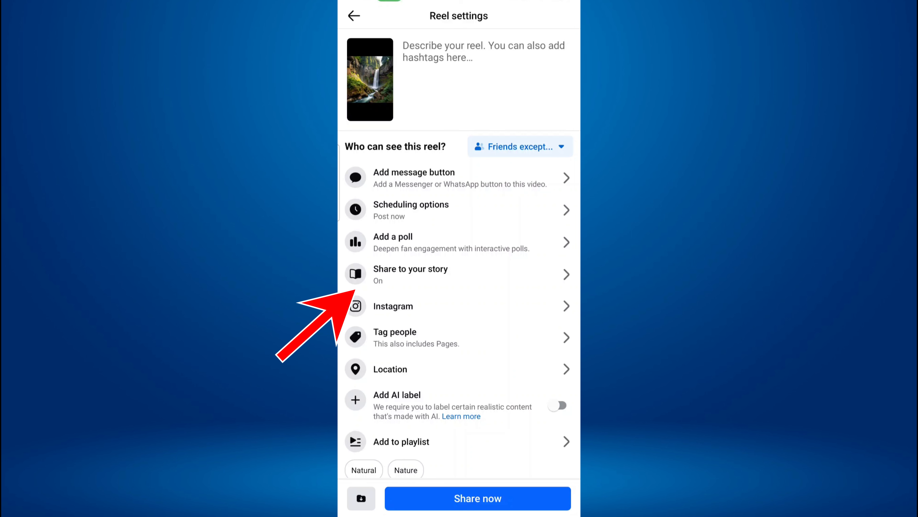
Enable sharing the reel to your story with Share always, save, and return to Reel settings showing On
click(459, 274)
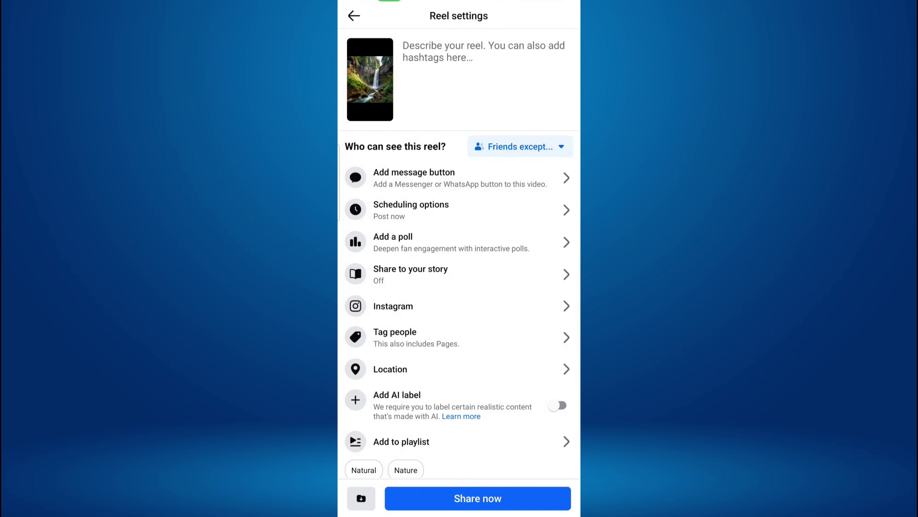
click(411, 268)
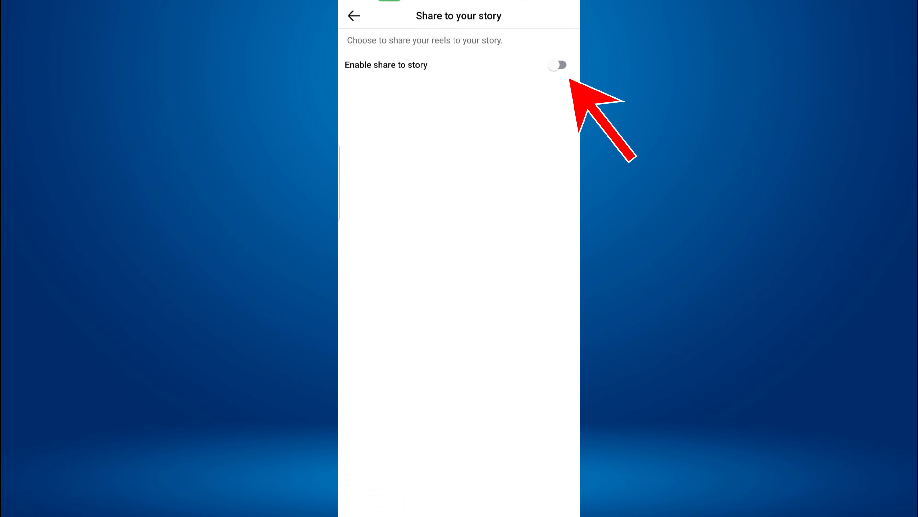
click(557, 64)
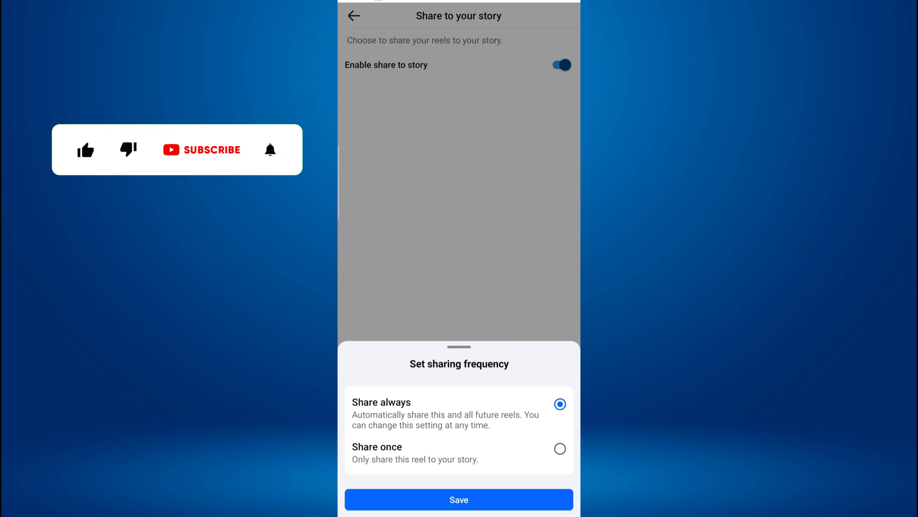
click(459, 499)
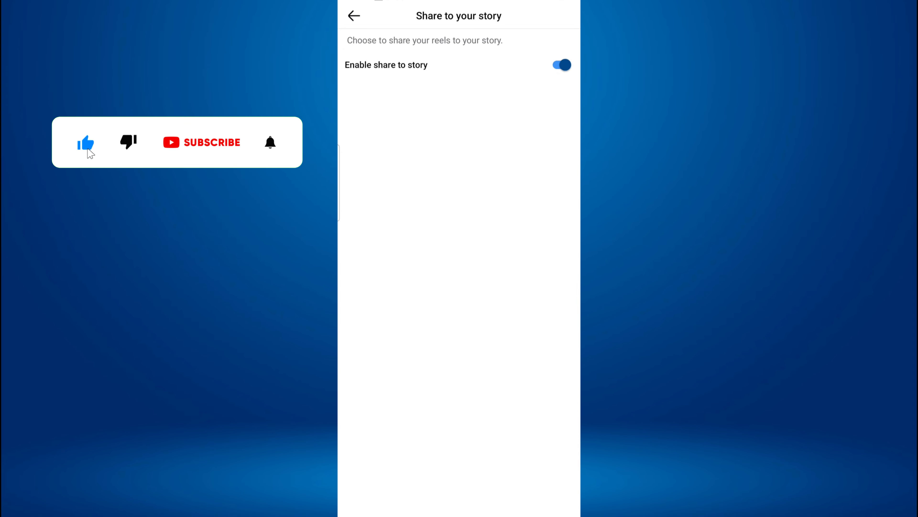
click(354, 15)
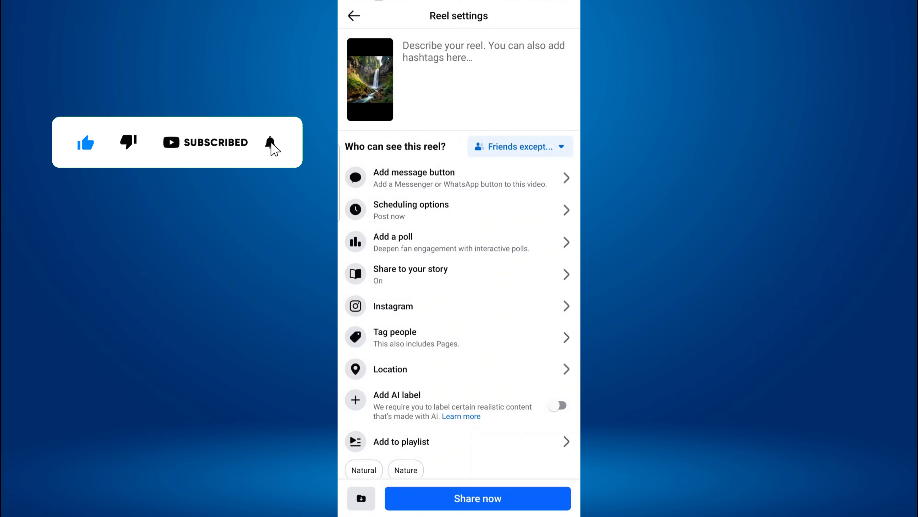
click(269, 141)
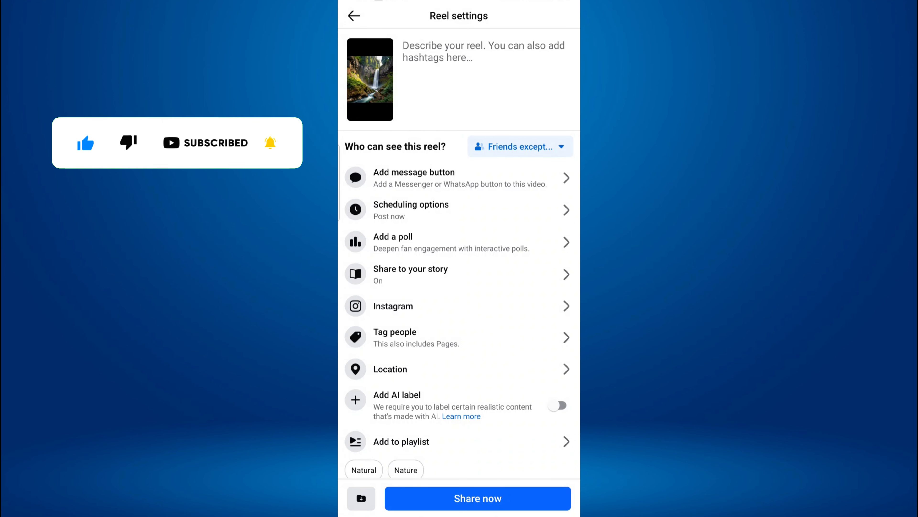